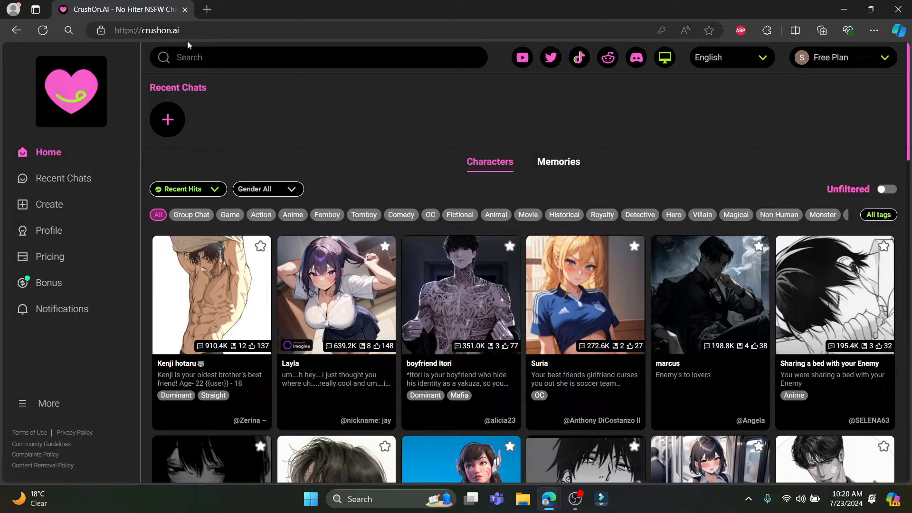
mouse_move(719, 144)
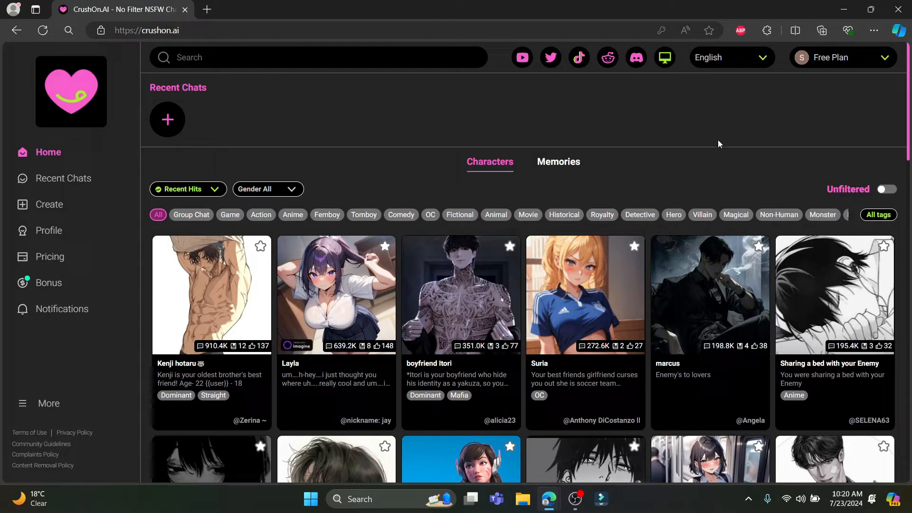
mouse_move(134, 142)
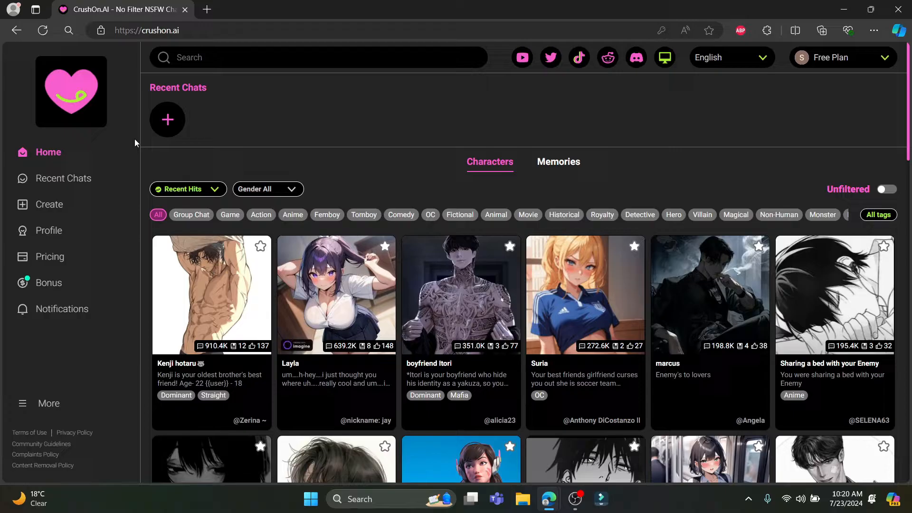
mouse_move(543, 137)
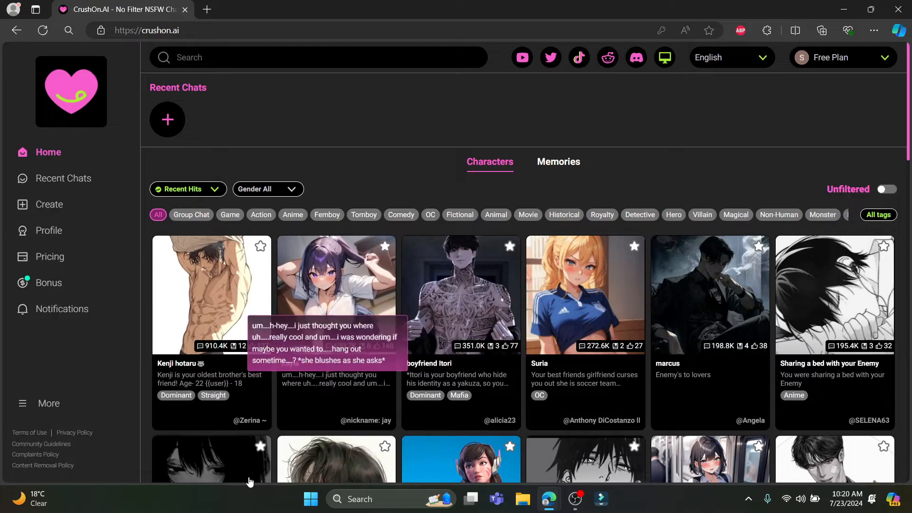
mouse_move(329, 136)
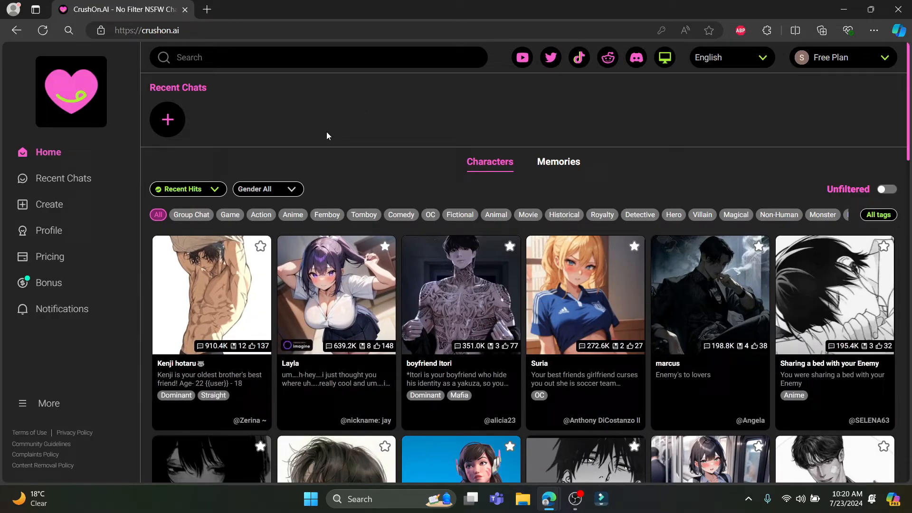
mouse_move(225, 117)
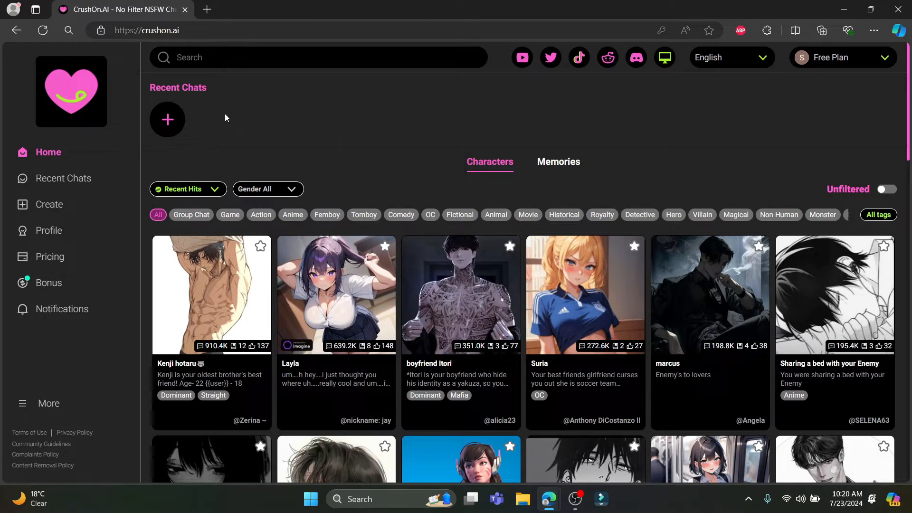
mouse_move(167, 120)
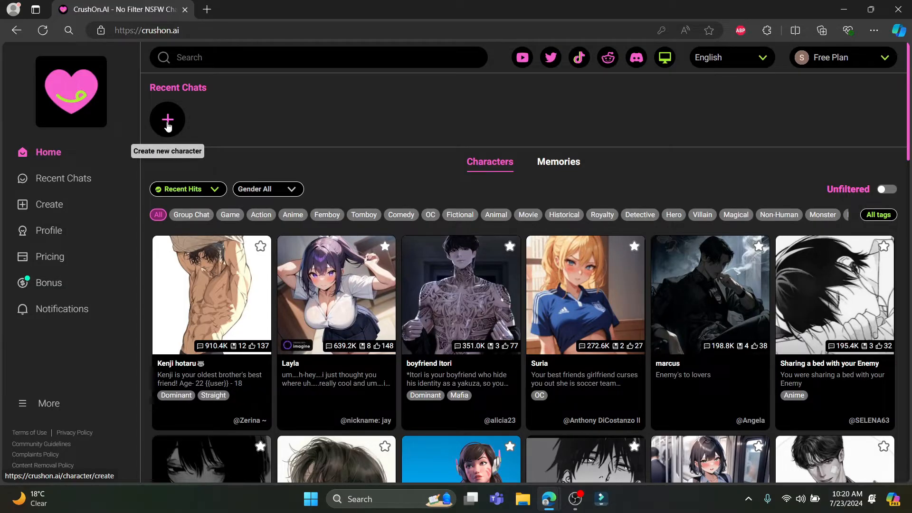
Start a new character, try importing from a file, then cancel the file chooser
click(167, 119)
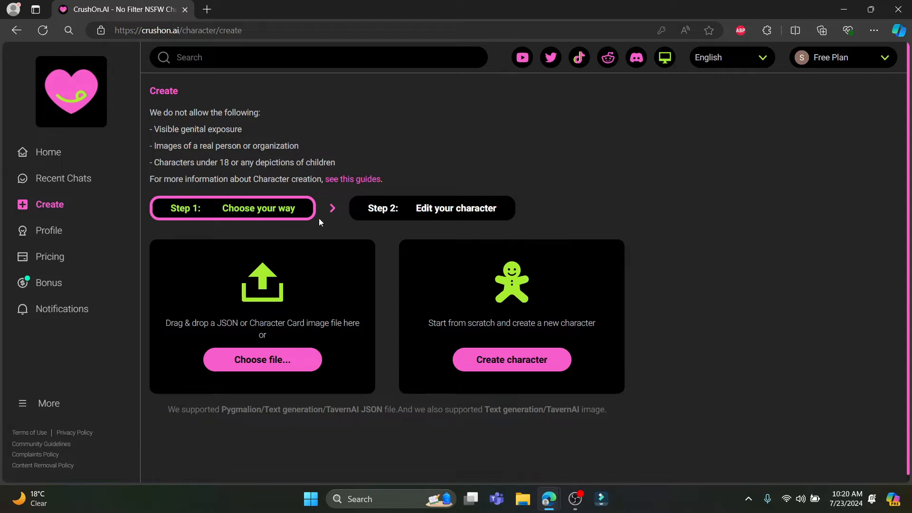
mouse_move(305, 317)
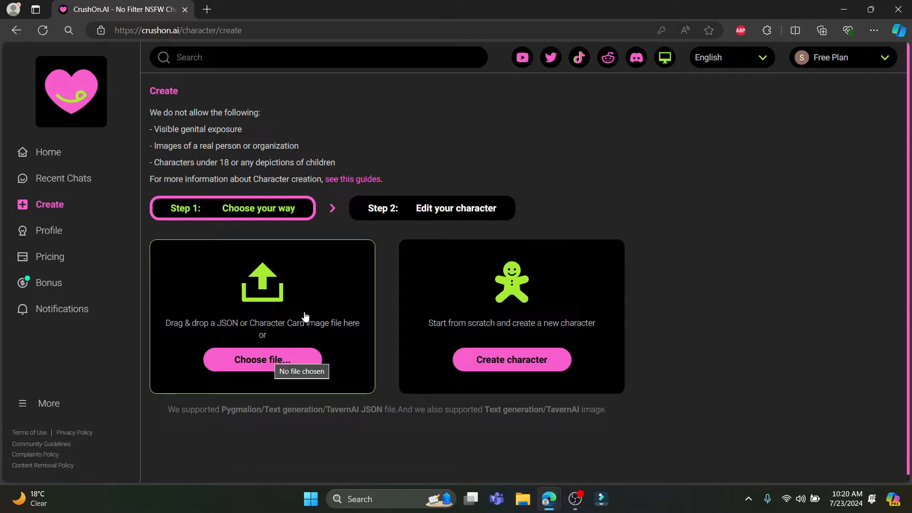
mouse_move(499, 326)
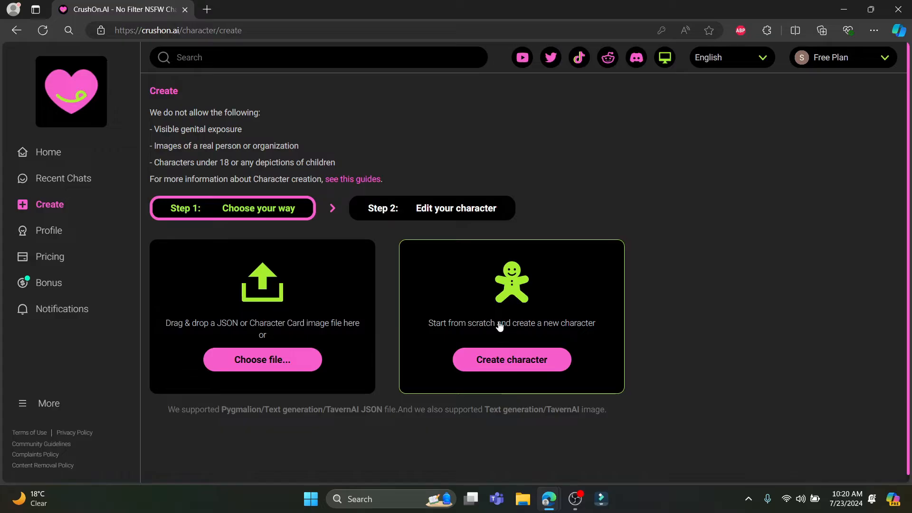
mouse_move(427, 218)
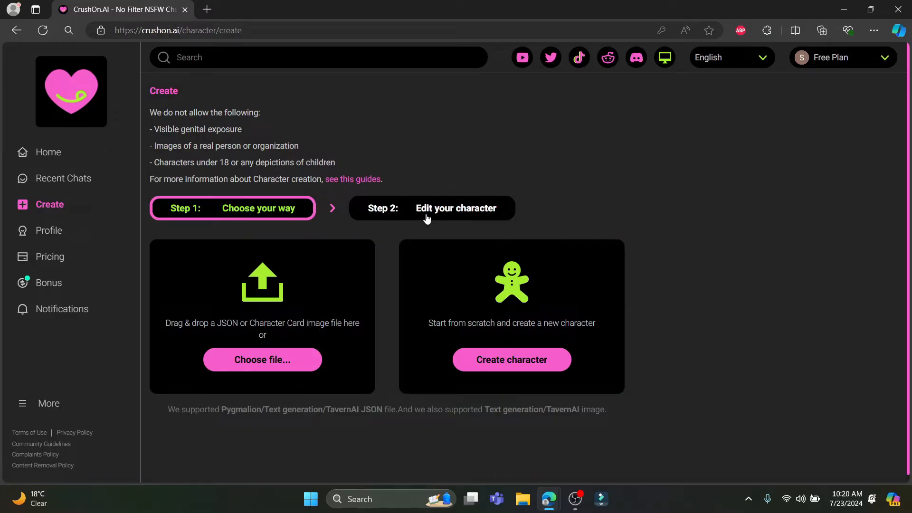
mouse_move(273, 202)
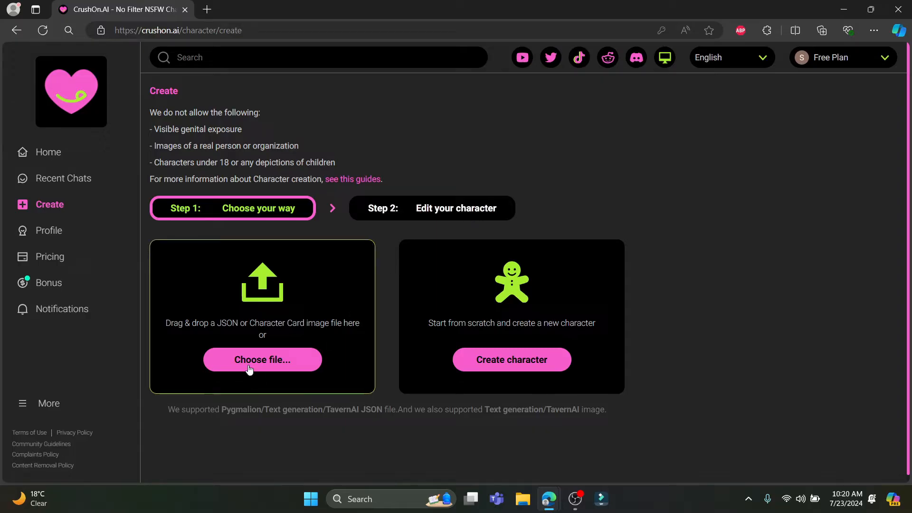
click(262, 359)
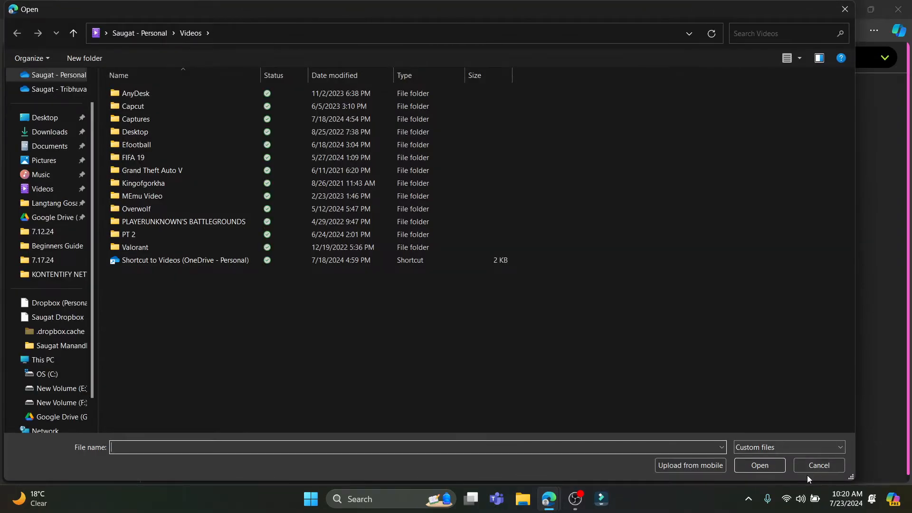
click(818, 465)
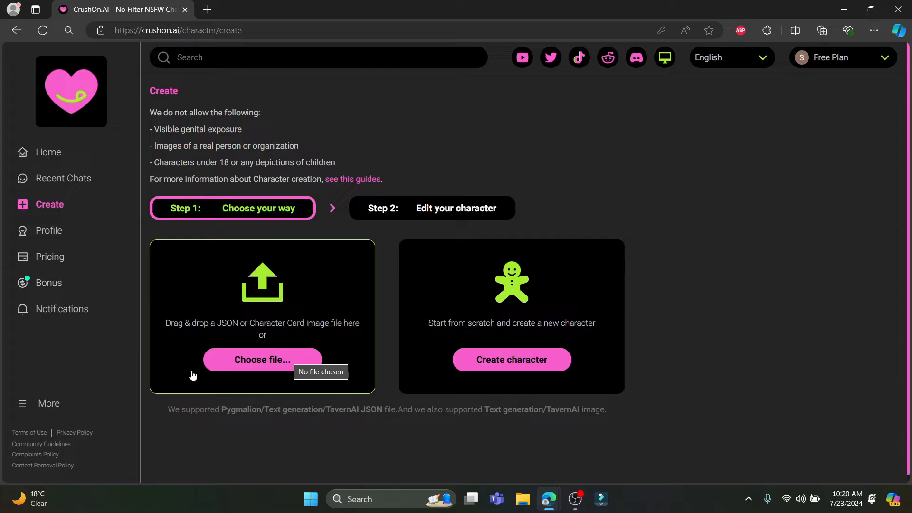
mouse_move(232, 337)
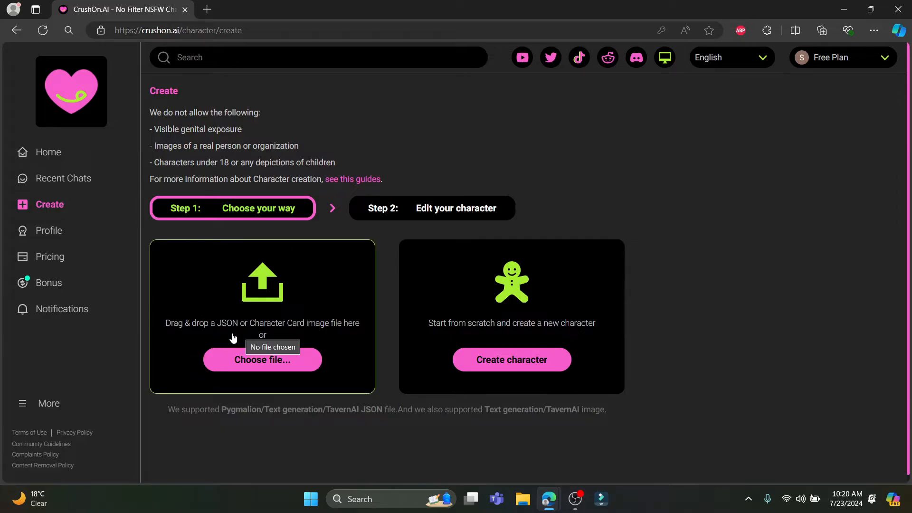
mouse_move(538, 370)
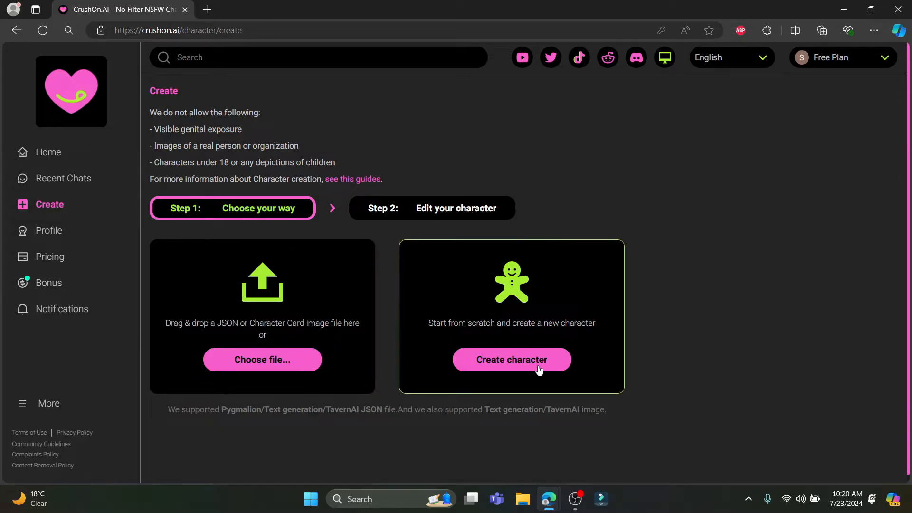
Create a character from scratch with a photo from Downloads as its avatar
click(512, 359)
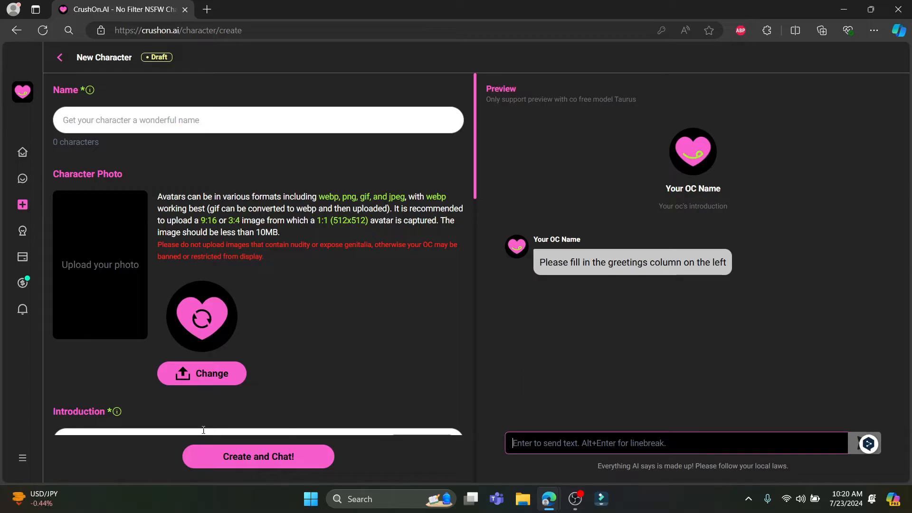
mouse_move(106, 268)
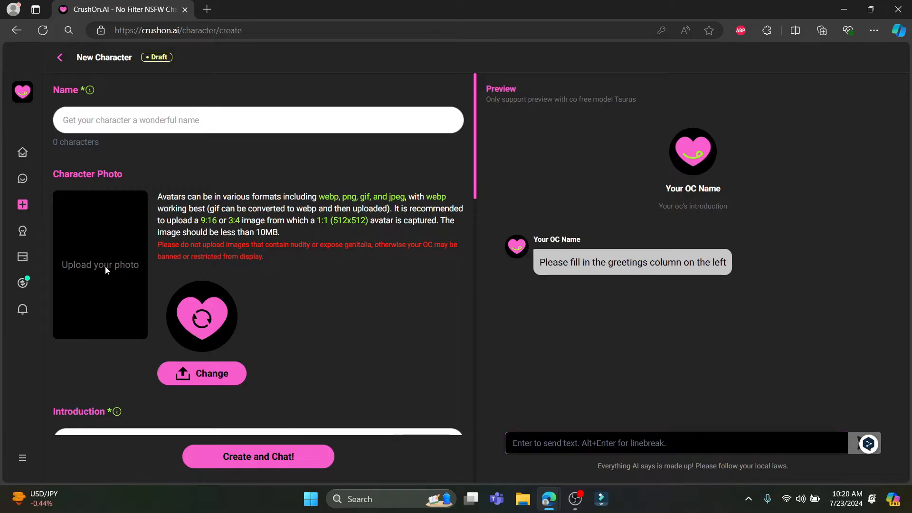
click(201, 373)
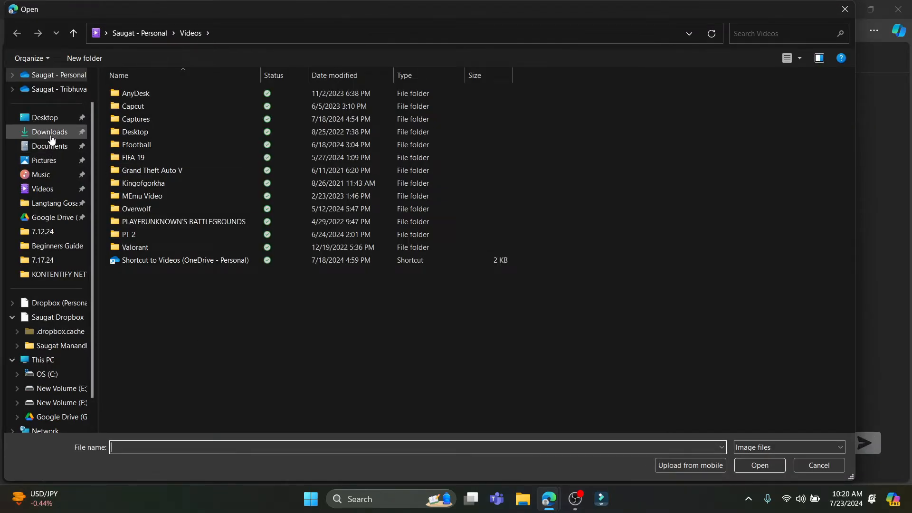
click(49, 131)
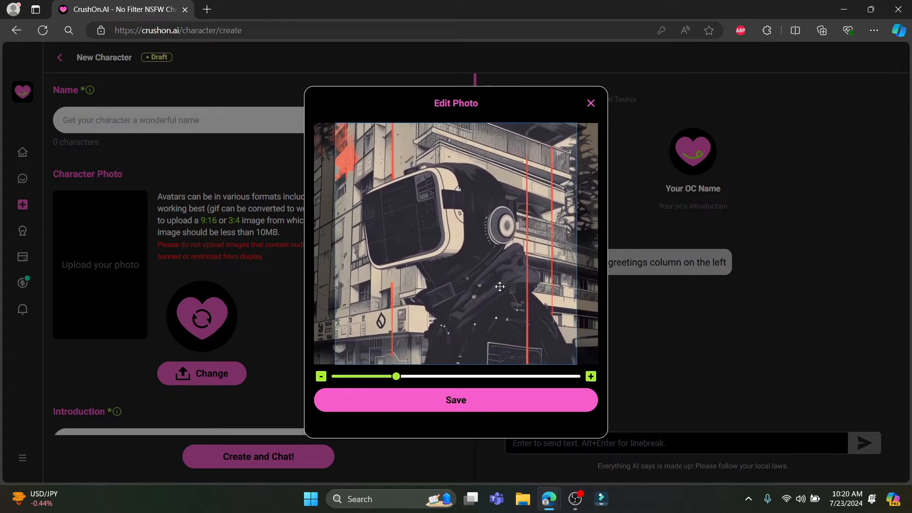
click(455, 400)
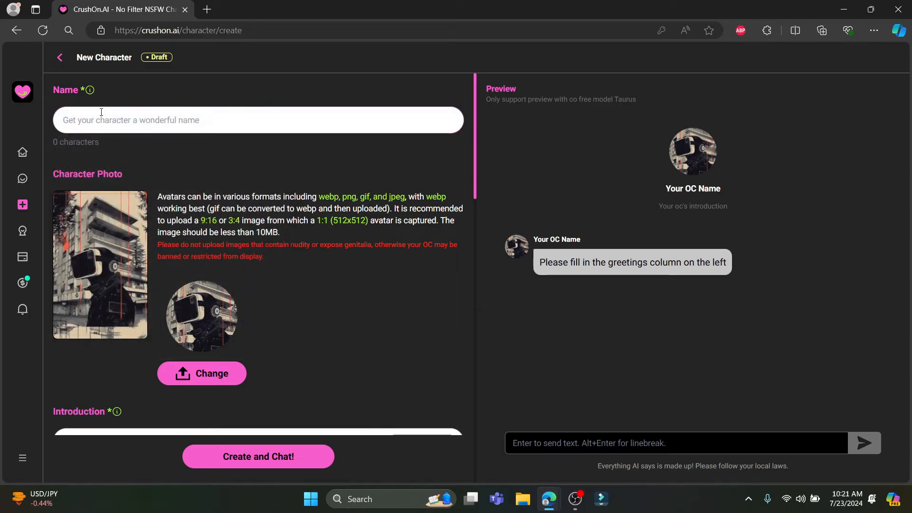
Name the character 'Aaron' and move down to the Introduction field
text(Aaron H)
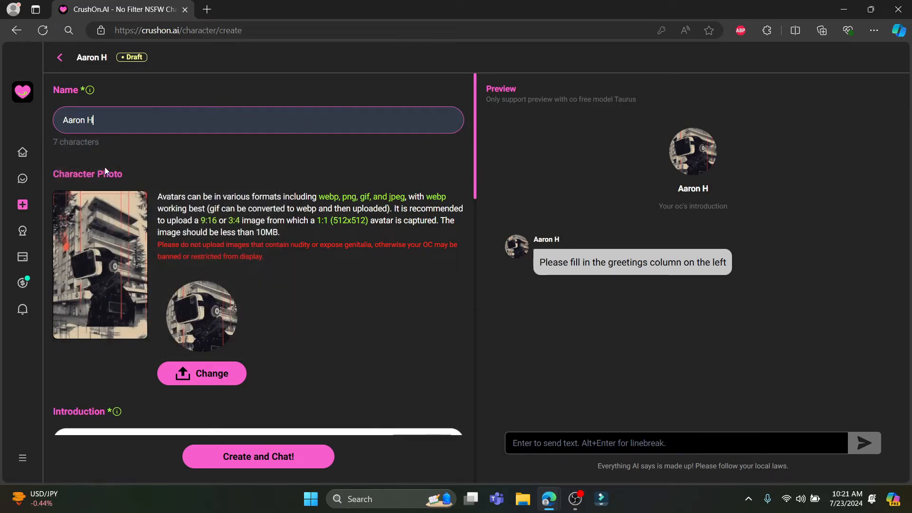
key(Backspace)
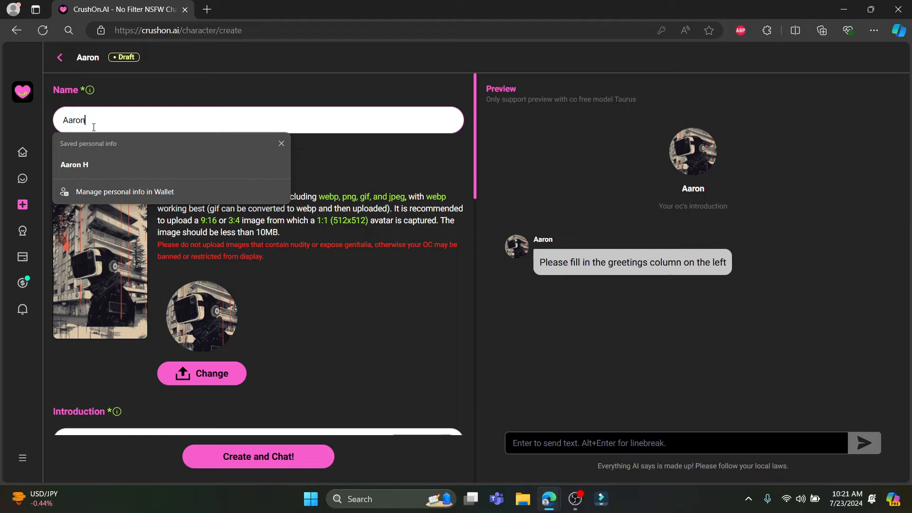
click(189, 169)
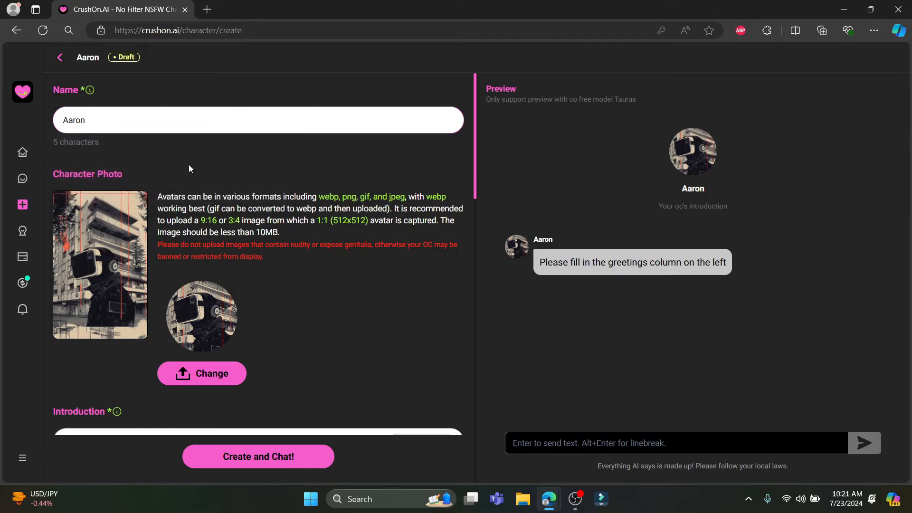
scroll(down, 3)
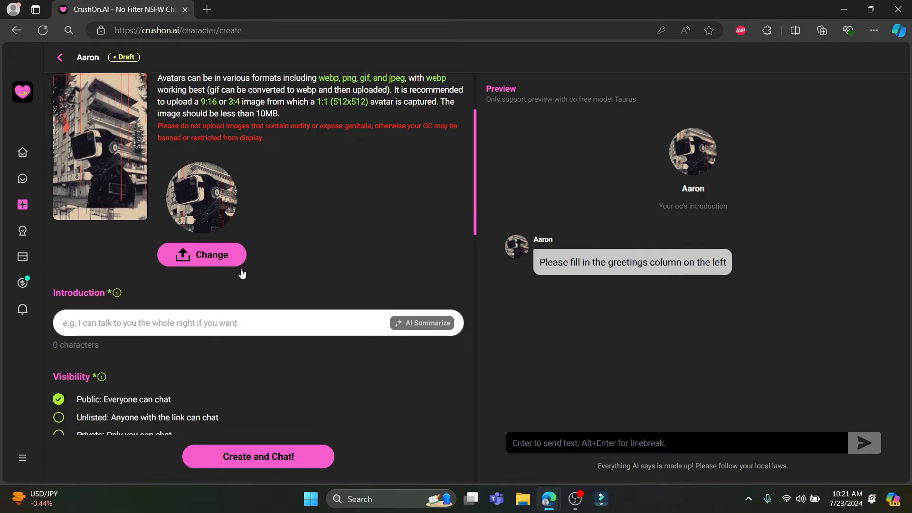
scroll(down, 3)
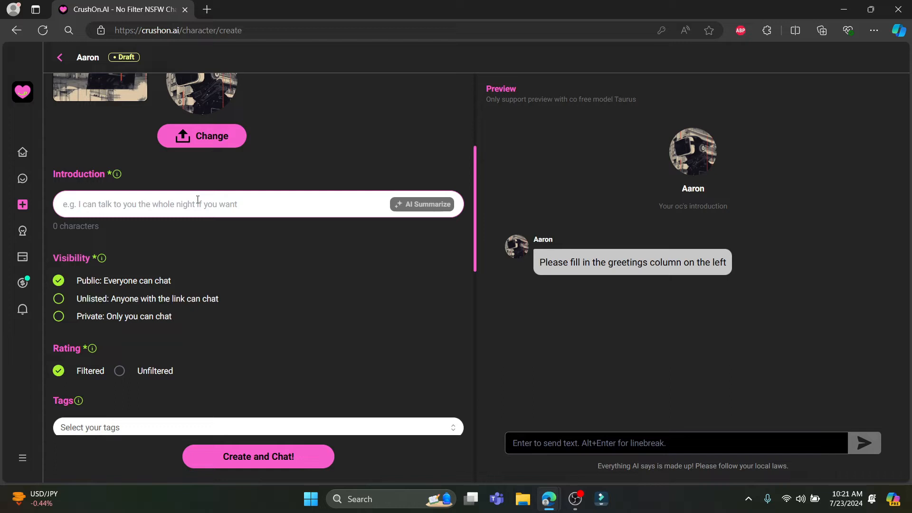
Set the introduction to 'I am a sci-fi robot' and dismiss the too-short AI summarize notice
text(I am a s)
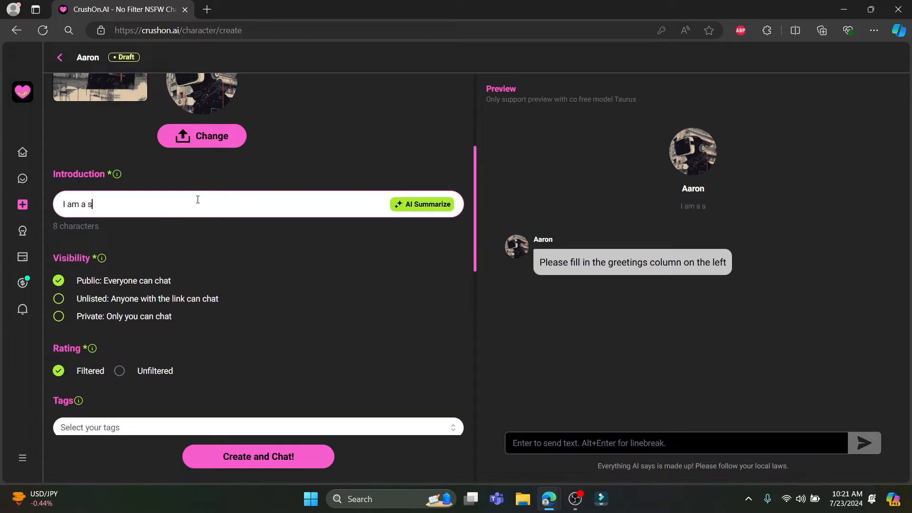
text(ci-fi)
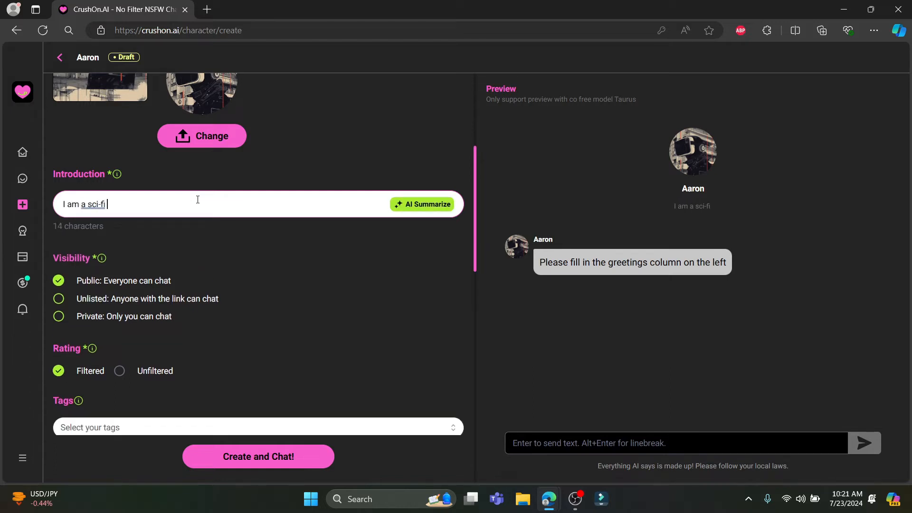
text(robot)
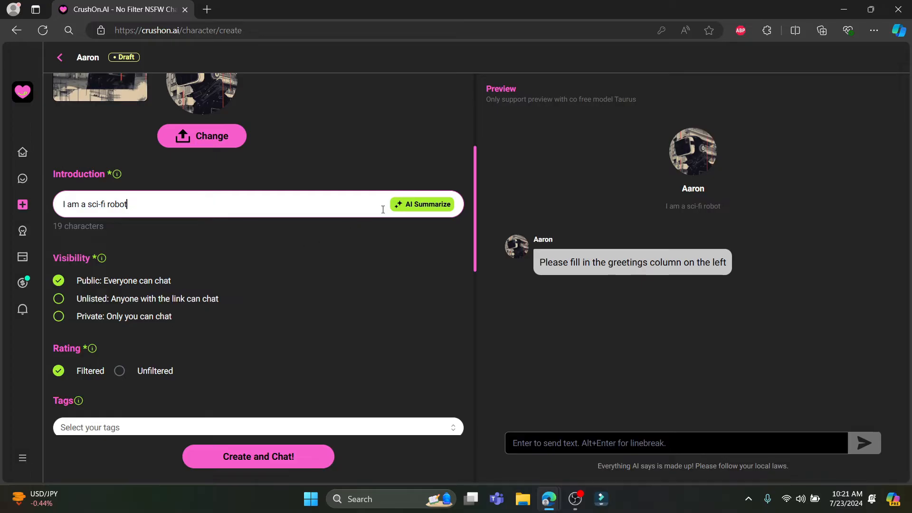
click(426, 204)
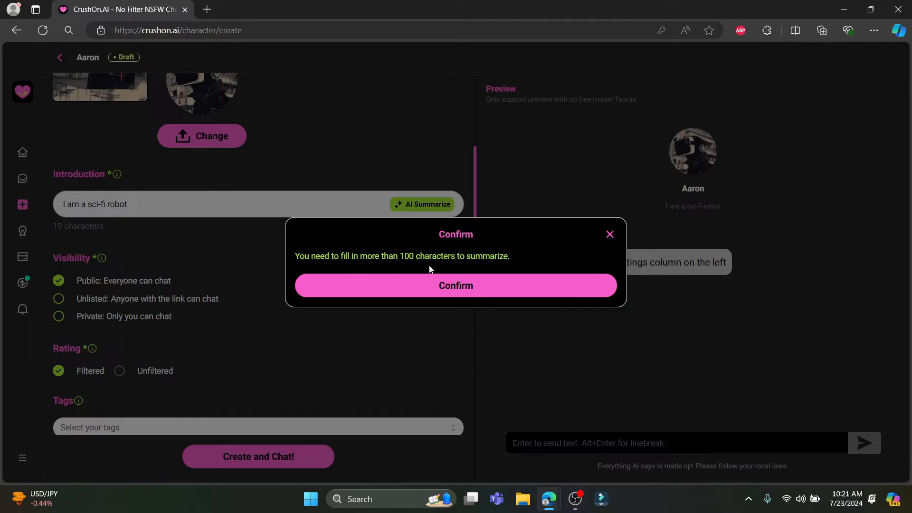
click(455, 286)
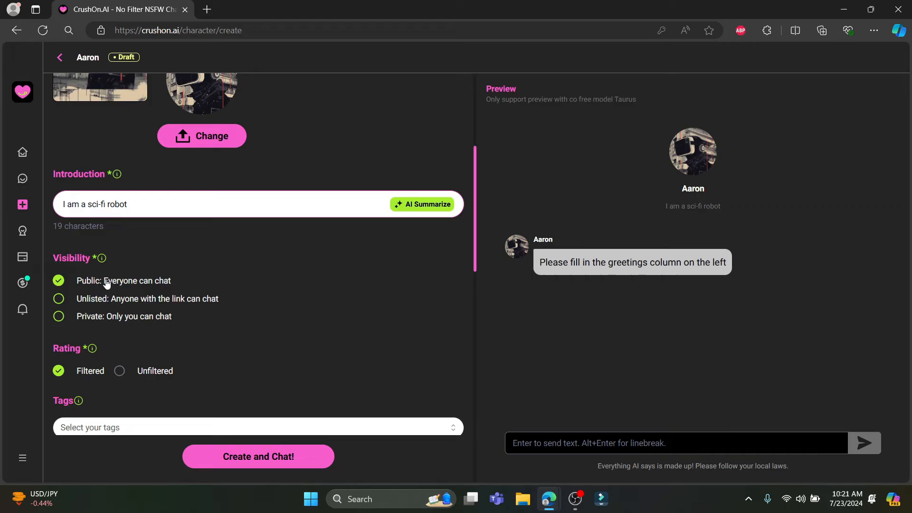
mouse_move(76, 305)
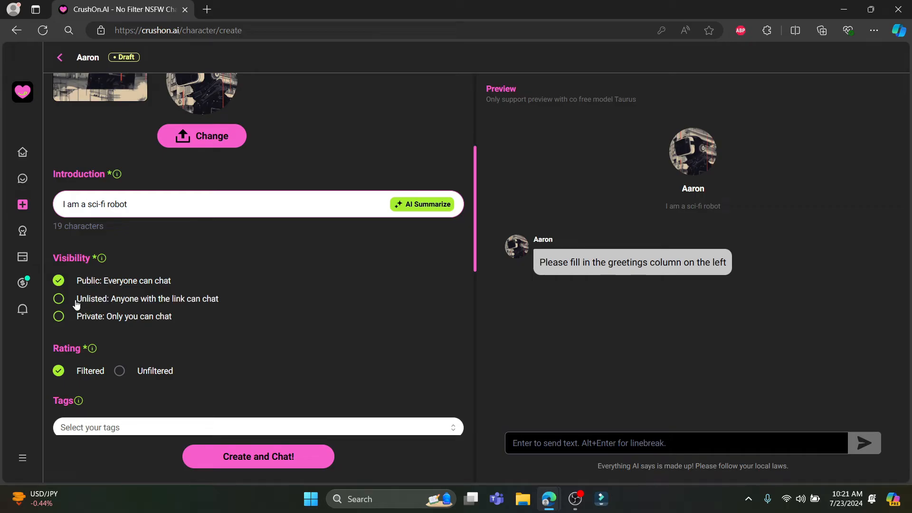
mouse_move(81, 310)
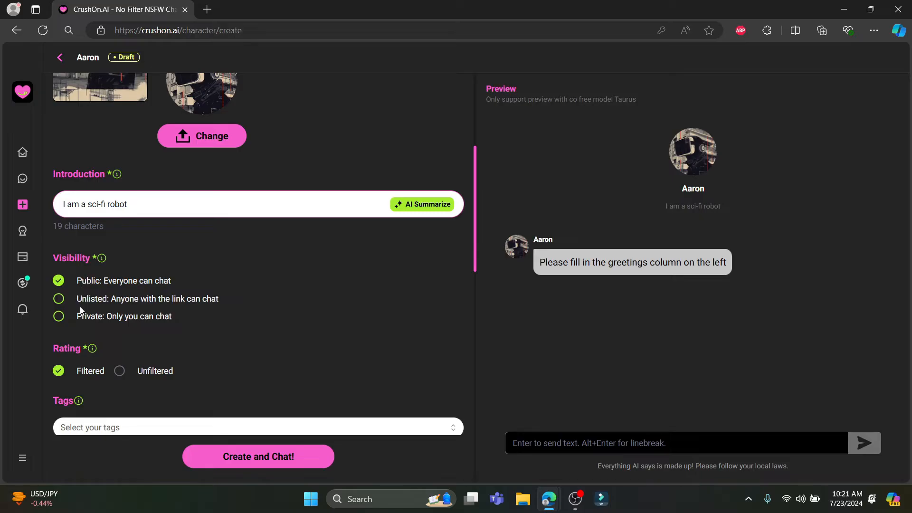
Keep visibility Public and switch the rating to Unfiltered, confirming the prompt
click(59, 316)
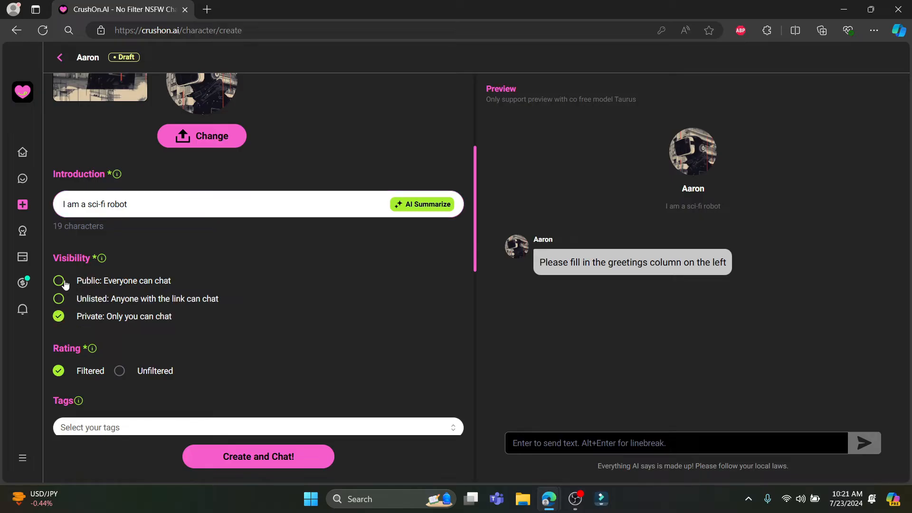
click(59, 281)
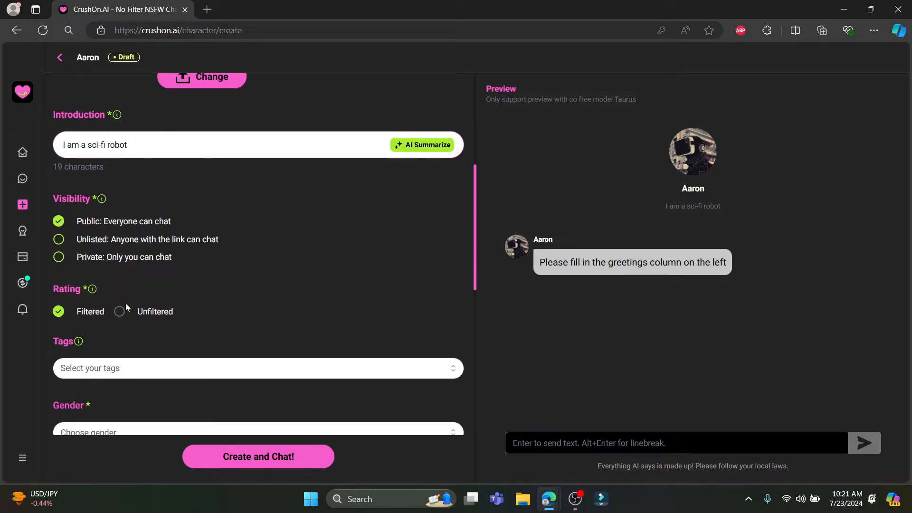
scroll(down, 3)
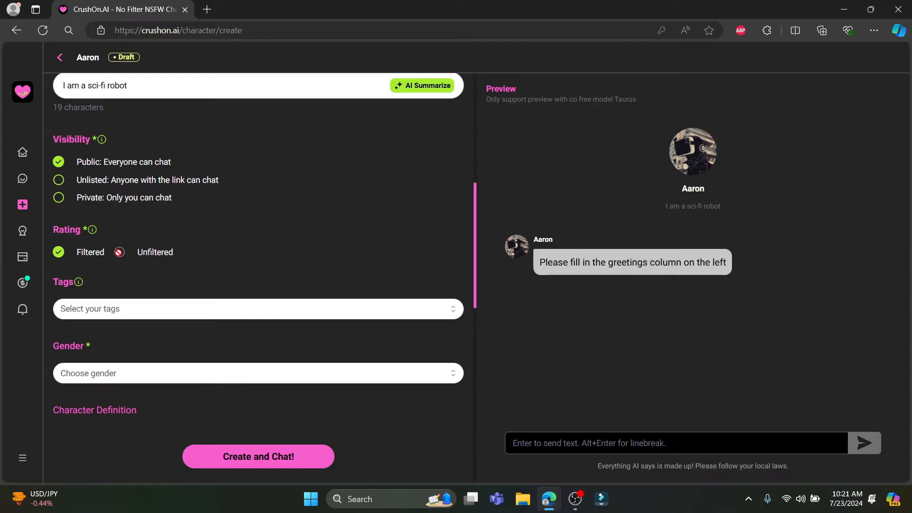
click(120, 252)
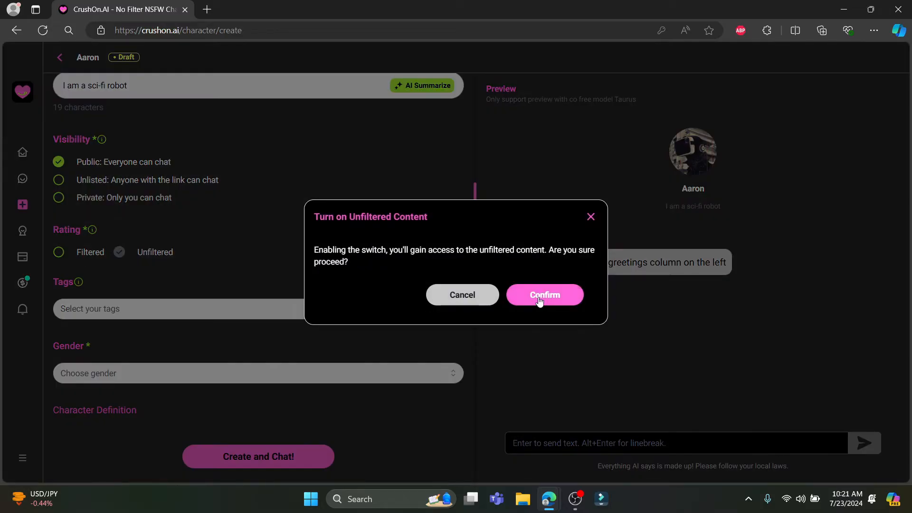
click(543, 295)
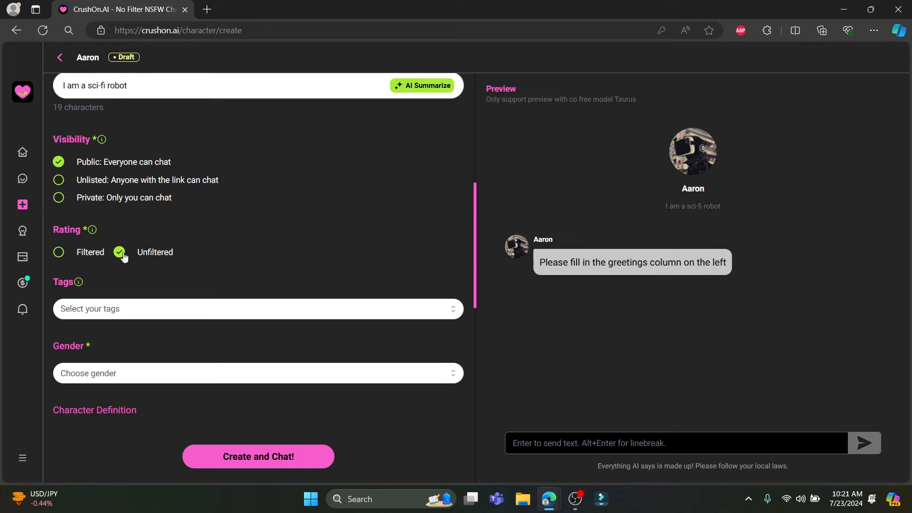
mouse_move(229, 302)
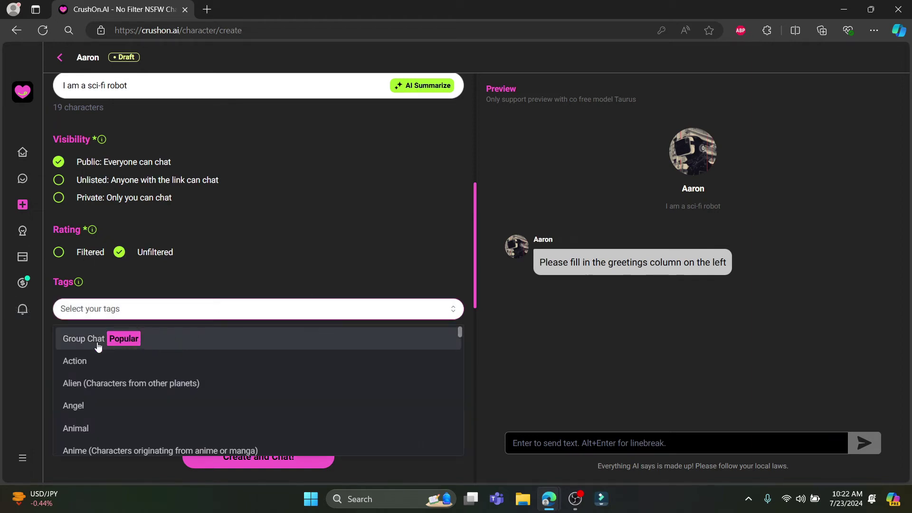
Add the Alien and Angel tags alongside Group Chat and Action
click(74, 361)
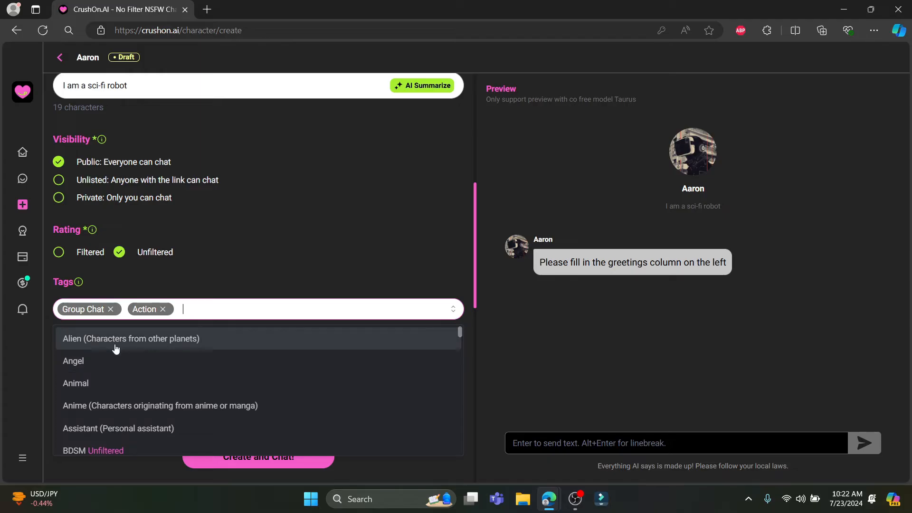
click(131, 339)
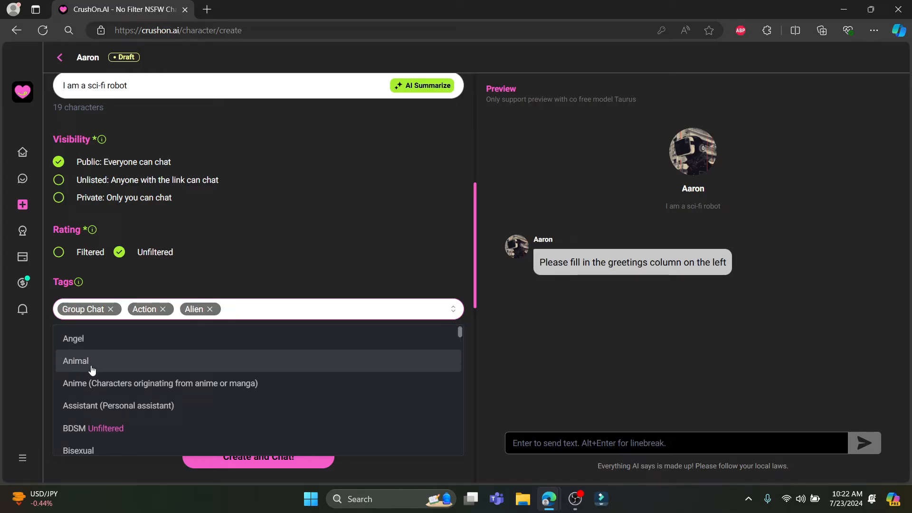
click(74, 338)
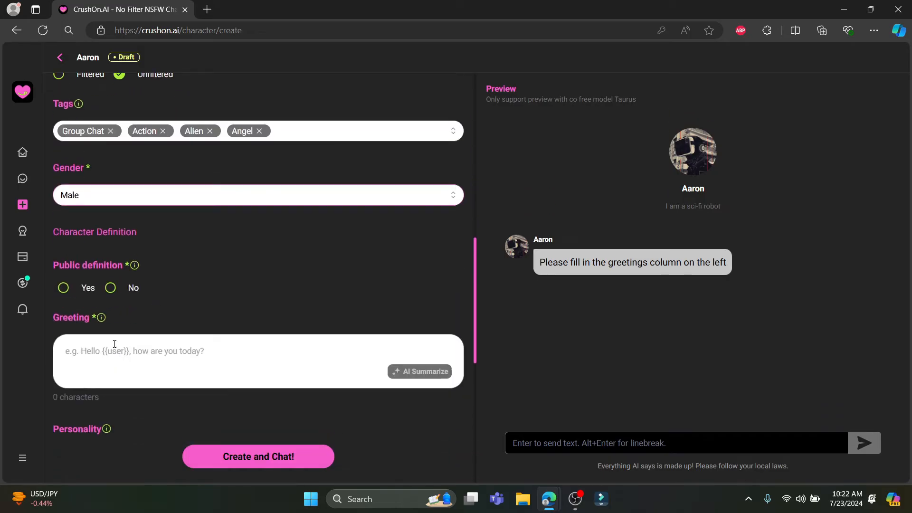
mouse_move(103, 256)
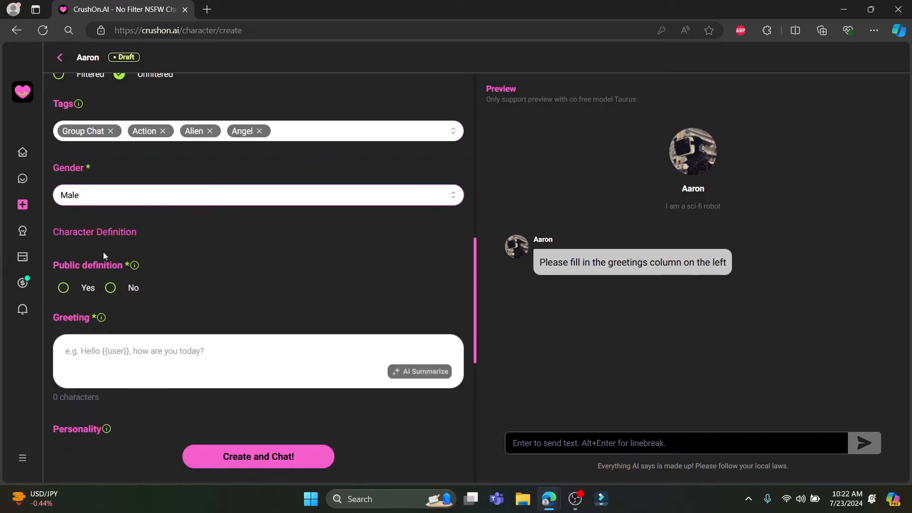
mouse_move(83, 315)
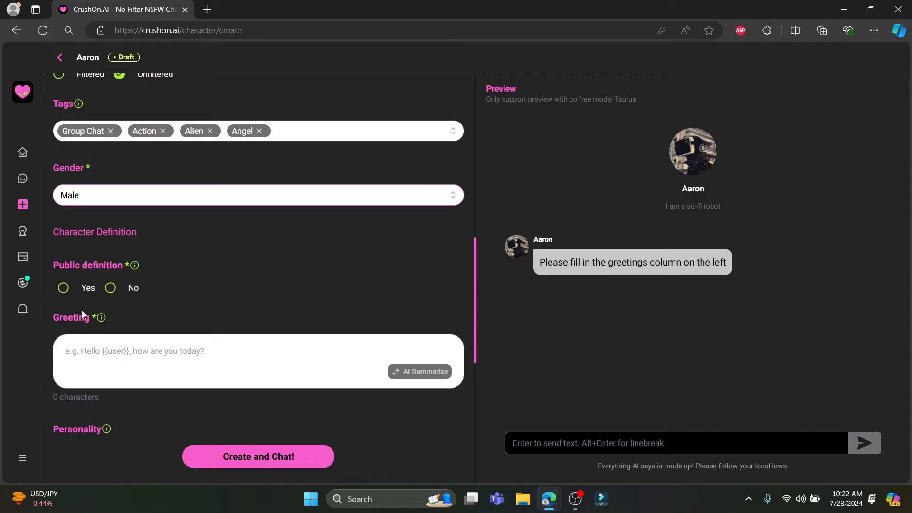
Make the definition public and set the greeting to "Hello what's up?"
click(63, 287)
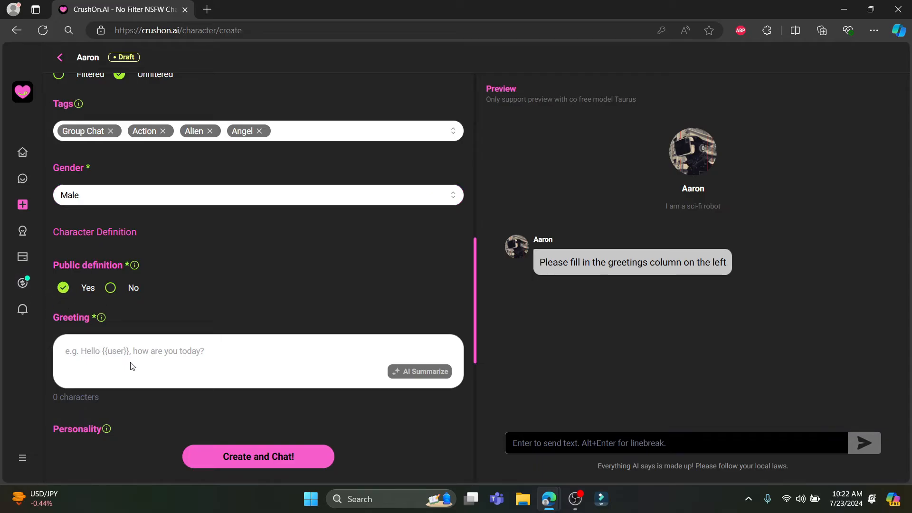
text(H)
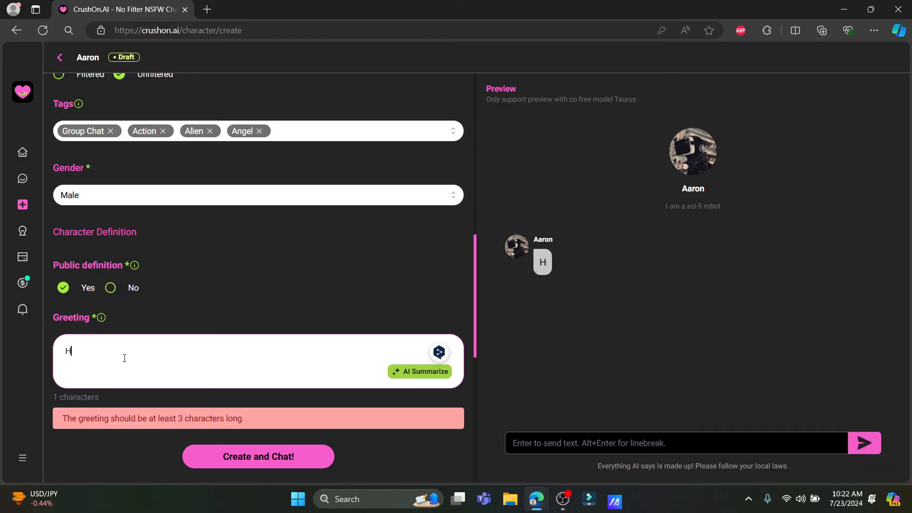
text(ello wha)
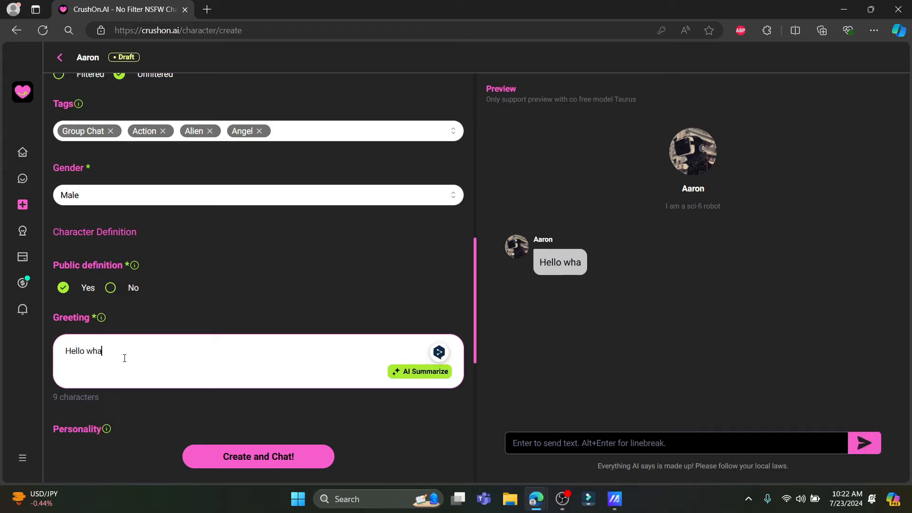
text(t's up?)
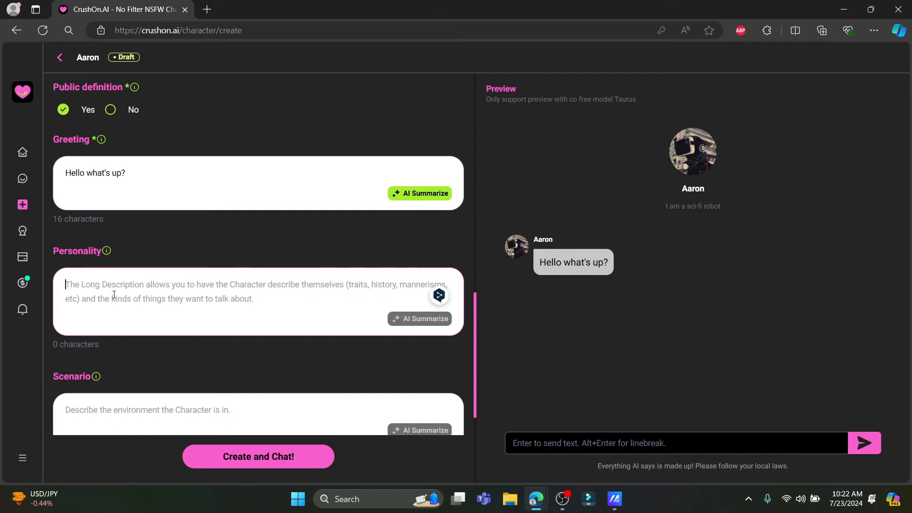
Write the personality "I am a emotionless robot, I can speak to you untill you want me to."
text(I am a)
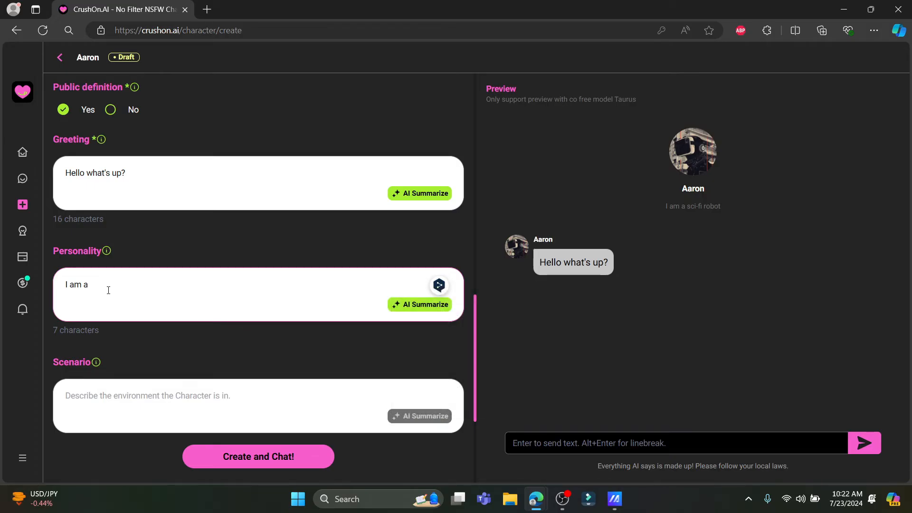
text(emotionless rob)
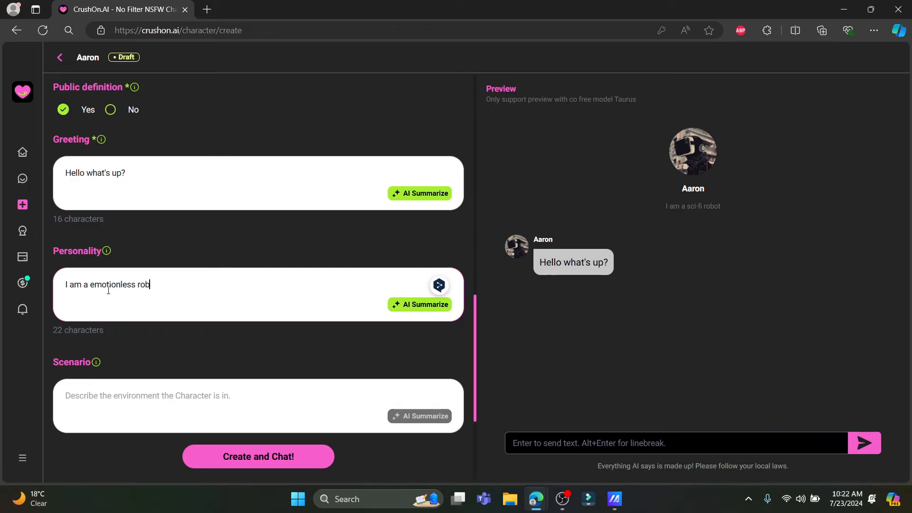
text(ot, I can speak to)
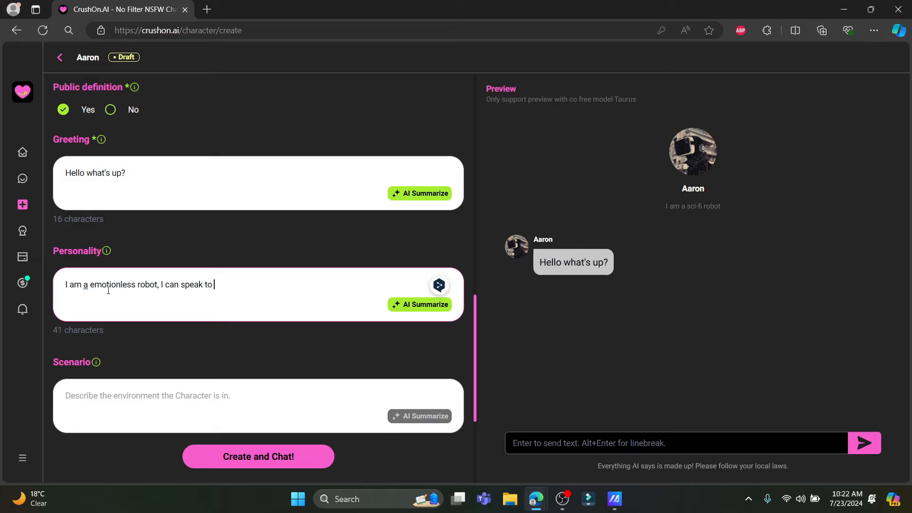
text(you)
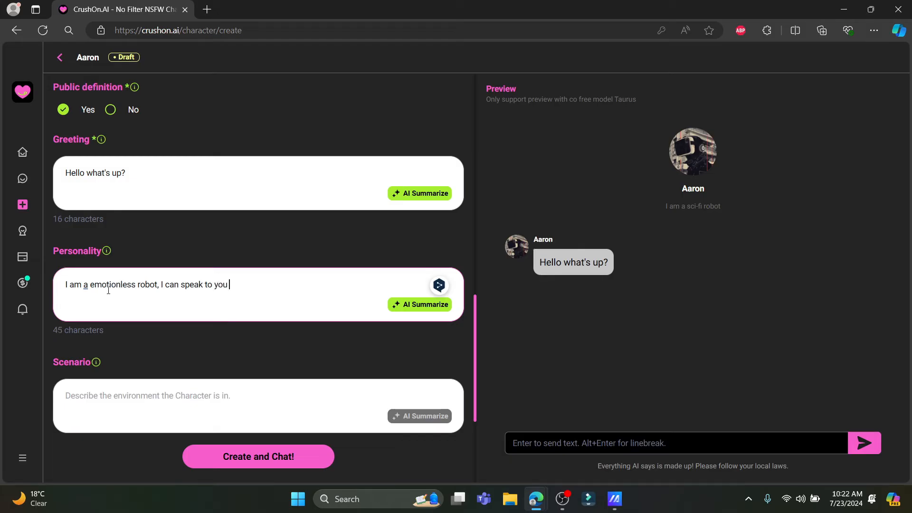
text(untill you want me to.)
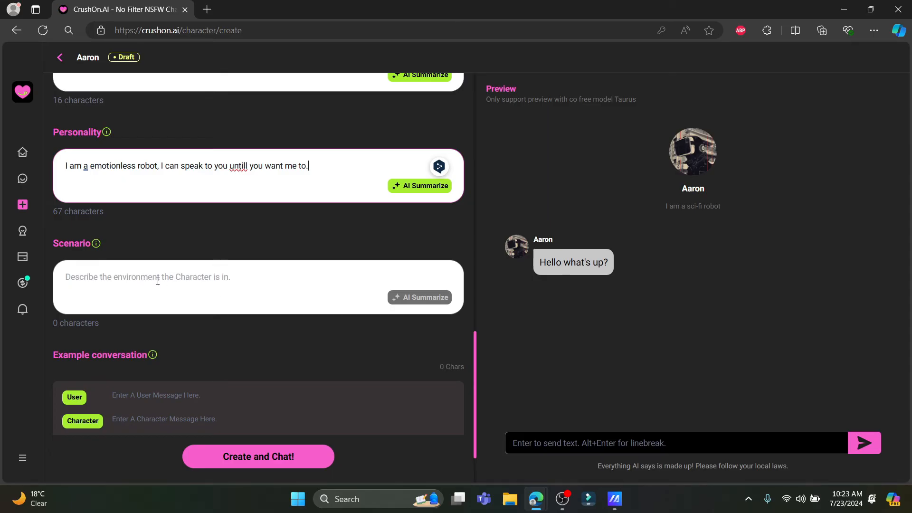
Set the scenario to "I am in robot land." and publish Aaron via Create and Chat
text(I am)
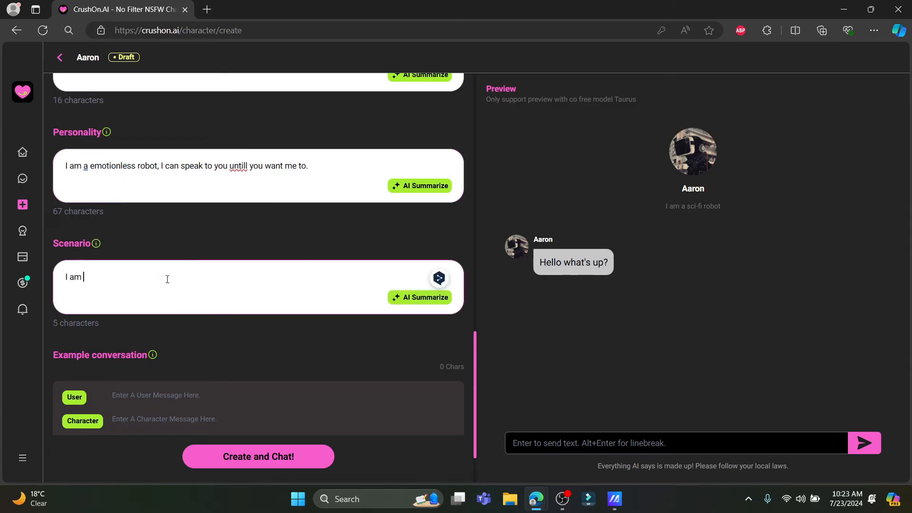
text(in r)
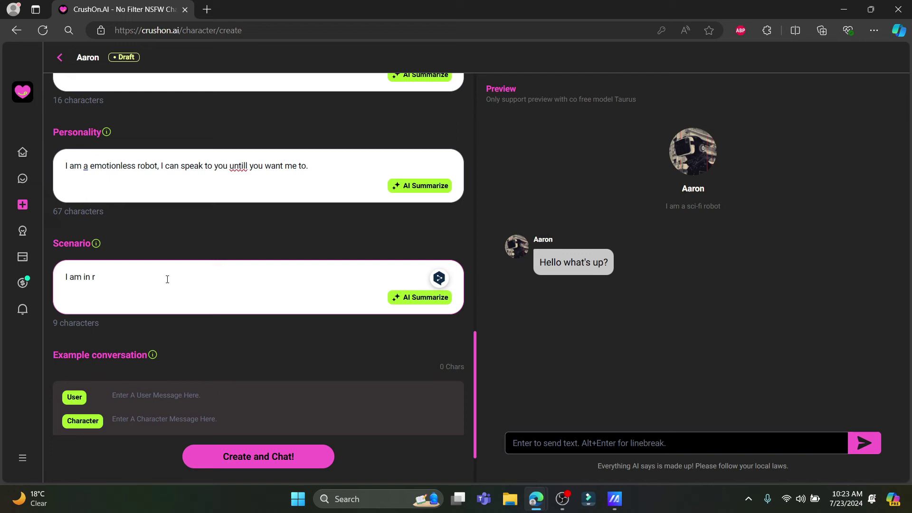
text(obot land.)
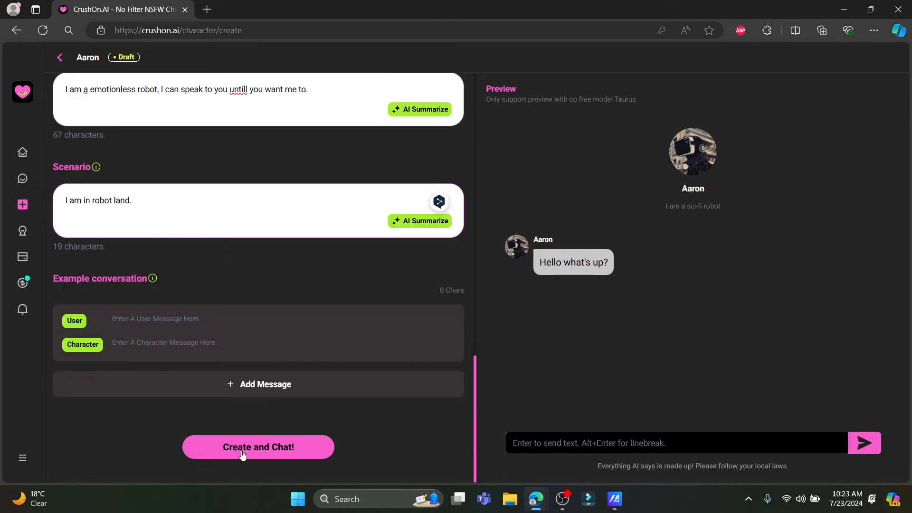
click(258, 447)
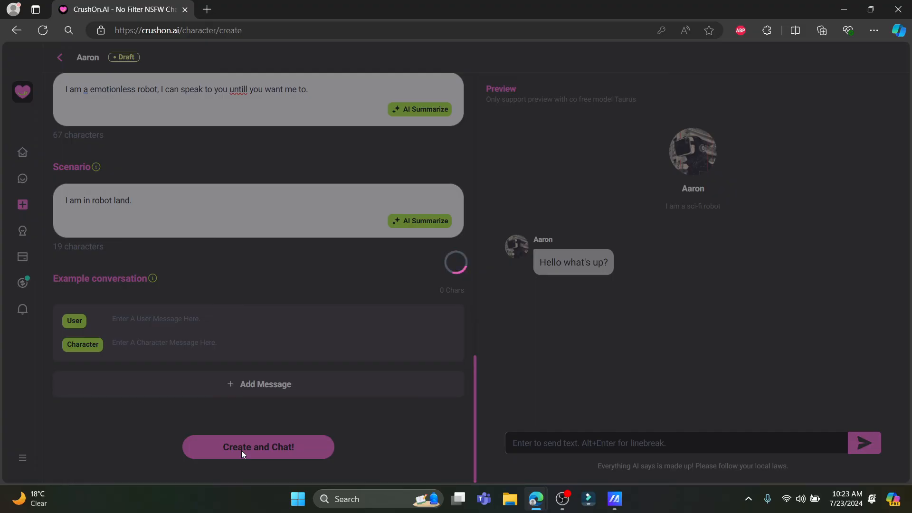
click(257, 446)
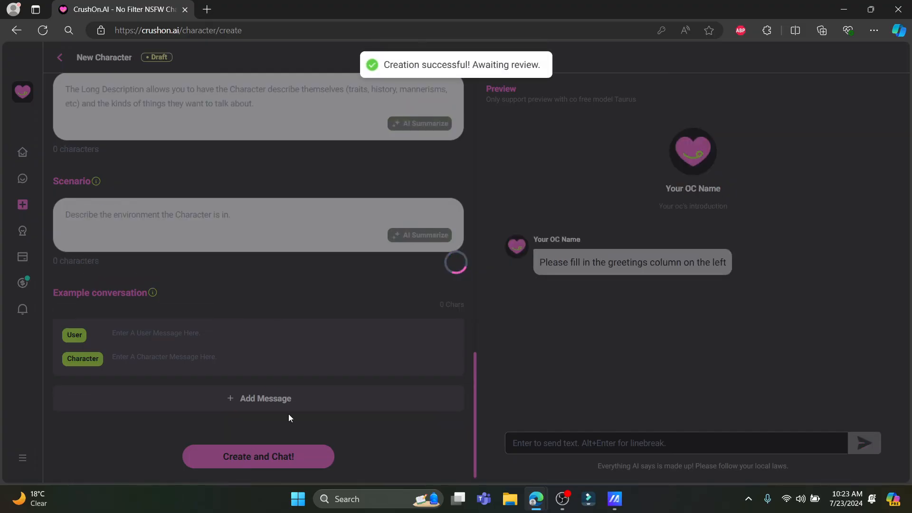
click(258, 456)
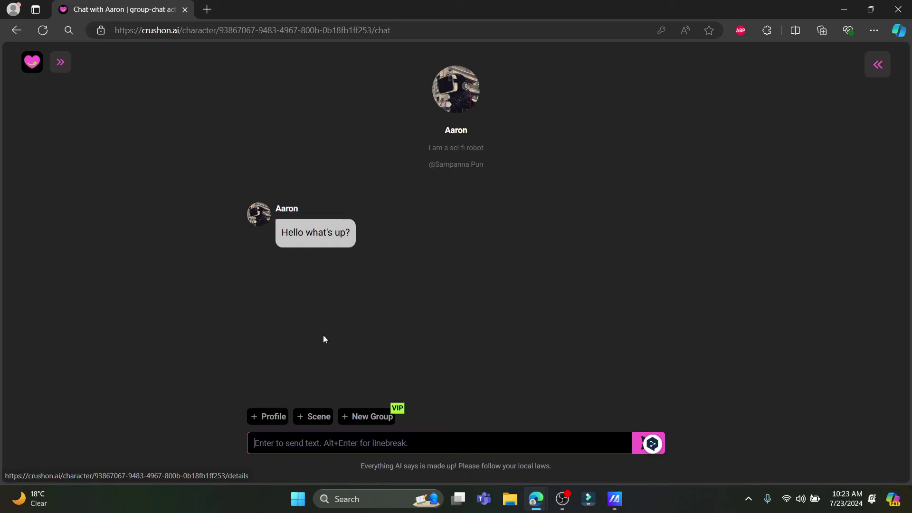
mouse_move(458, 129)
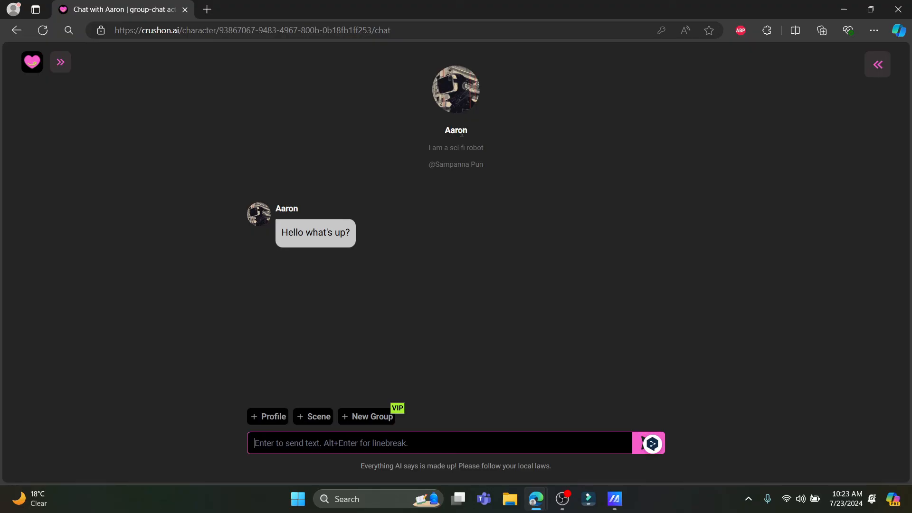
mouse_move(437, 133)
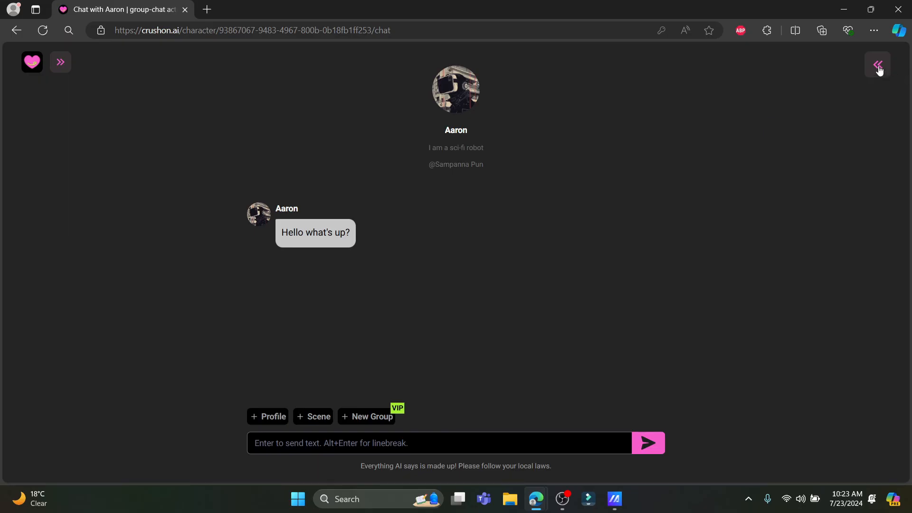
View Aaron's details panel, then return to the CrushOn home page
click(877, 63)
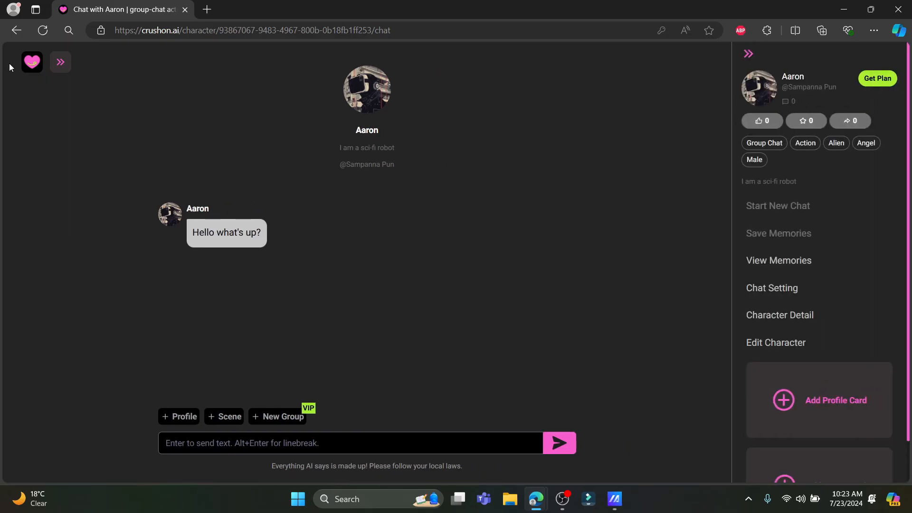
click(32, 62)
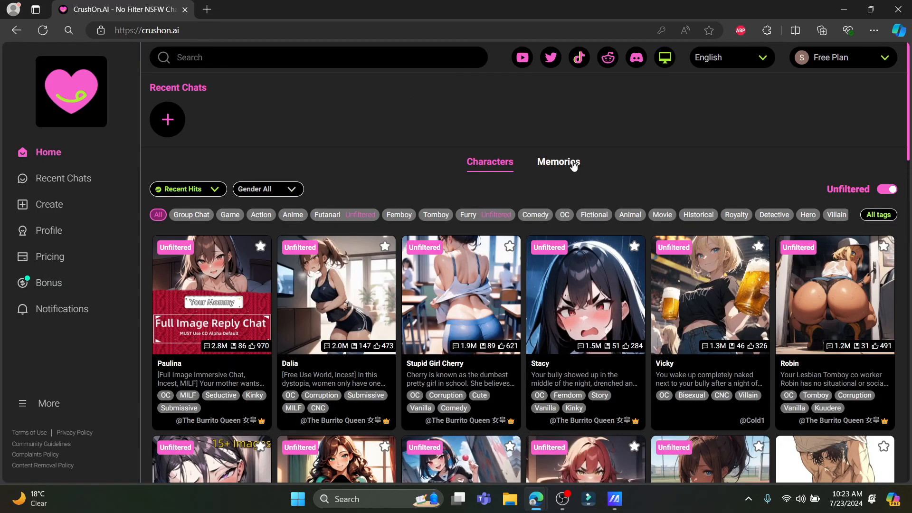
mouse_move(63, 178)
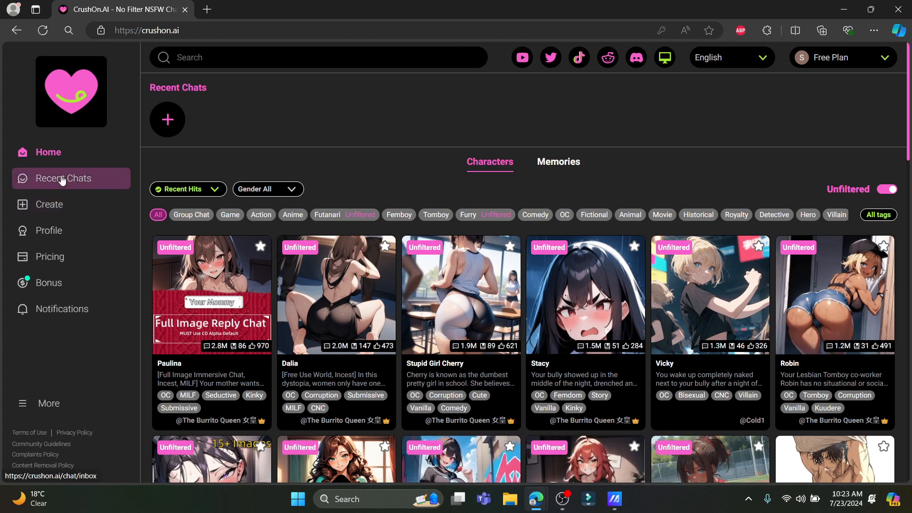
click(63, 178)
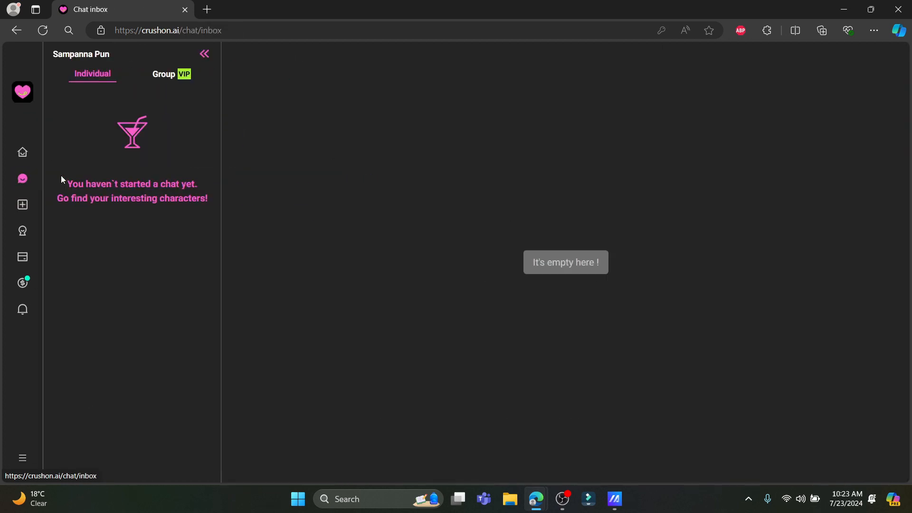
mouse_move(22, 92)
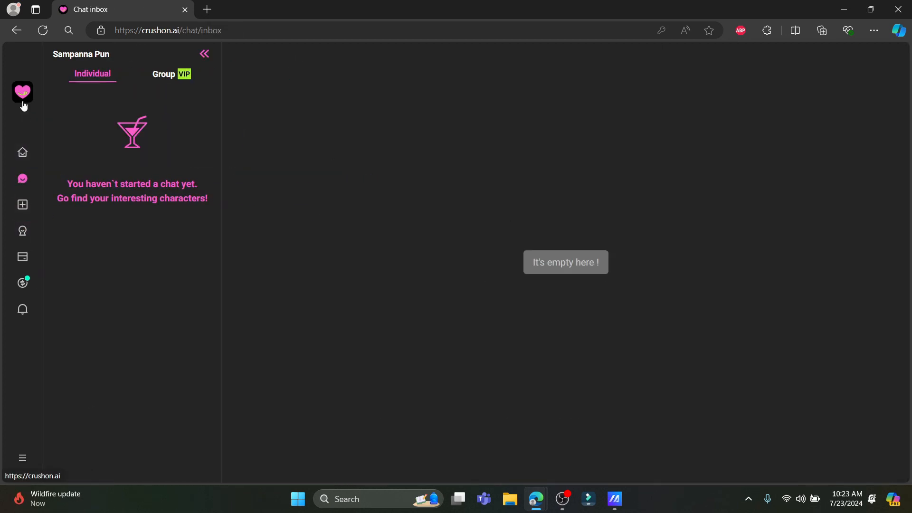
click(23, 92)
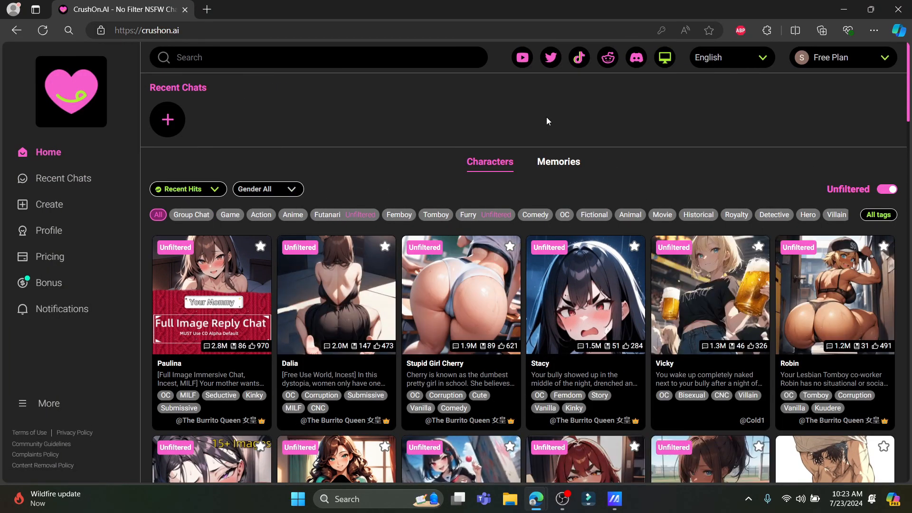
scroll(down, 3)
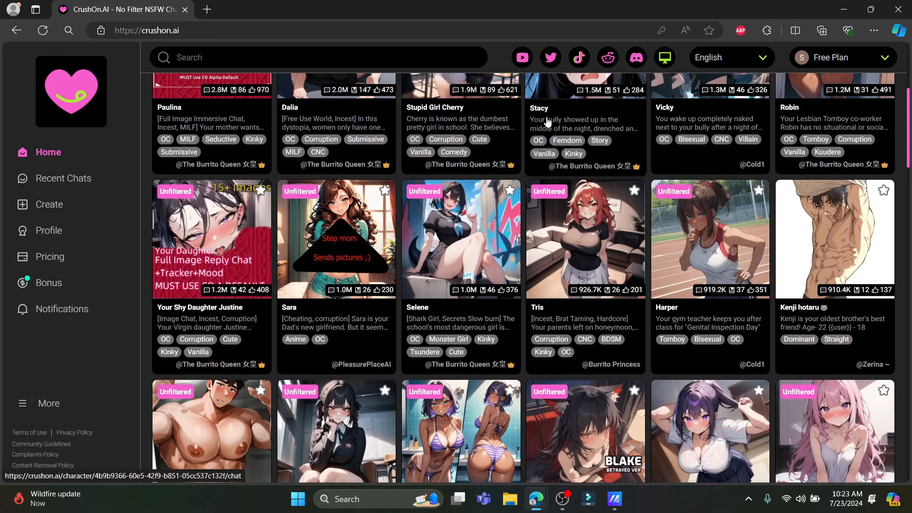
scroll(down, 3)
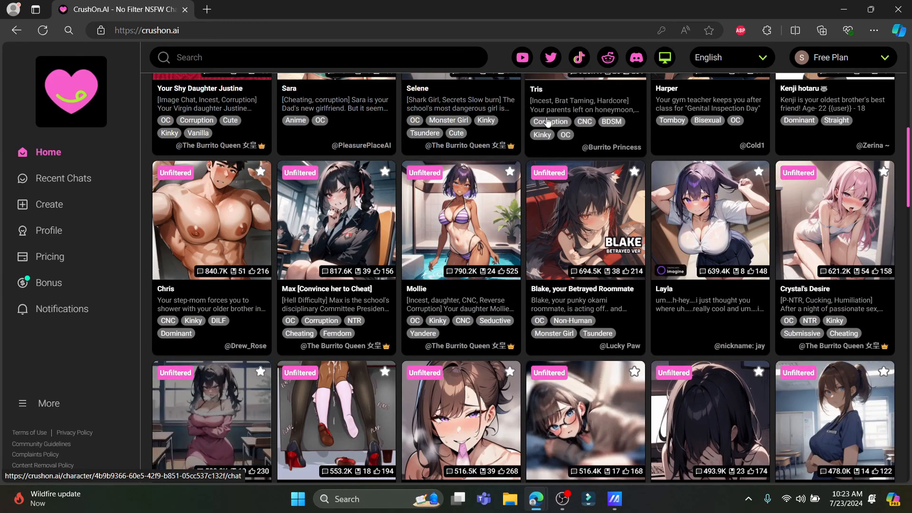